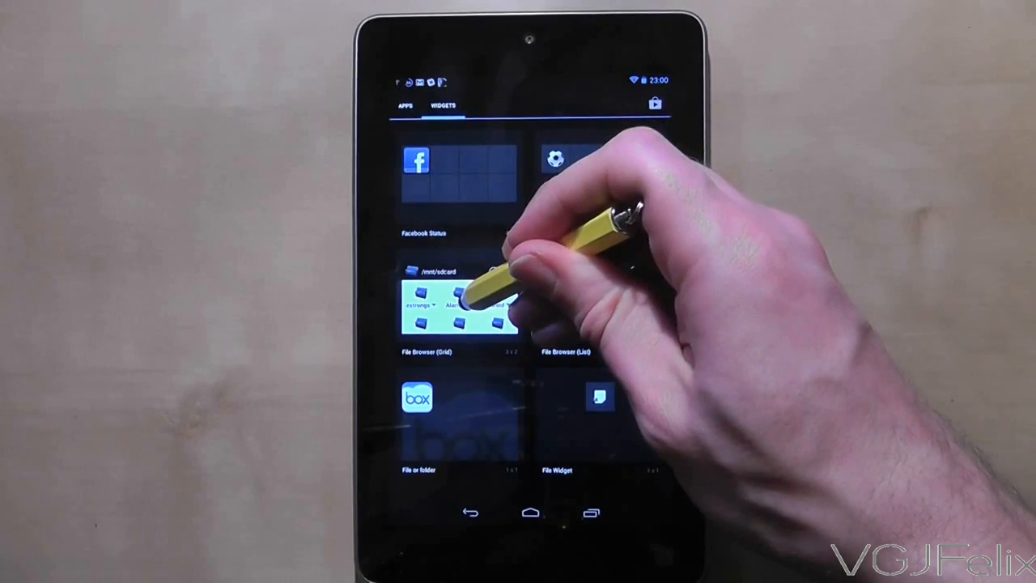
Drag the File Browser (Grid) widget onto the home screen, showing internal storage folders
{"action": "left_click_drag", "start_coordinate": [461, 308], "coordinate": [501, 202]}
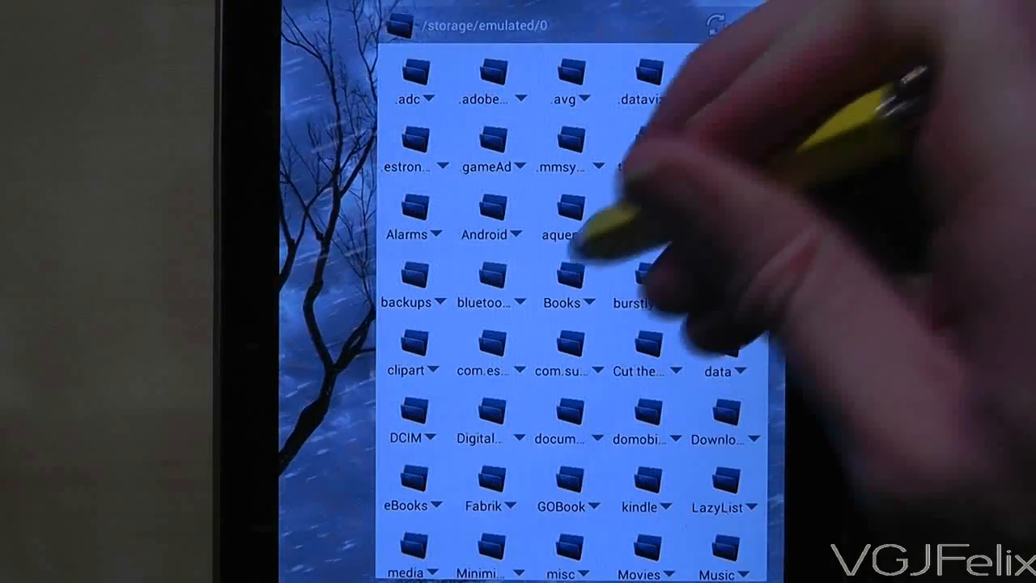
Open the DCIM folder in the grid widget to show its Camera subfolders
{"action": "left_click", "coordinate": [563, 279]}
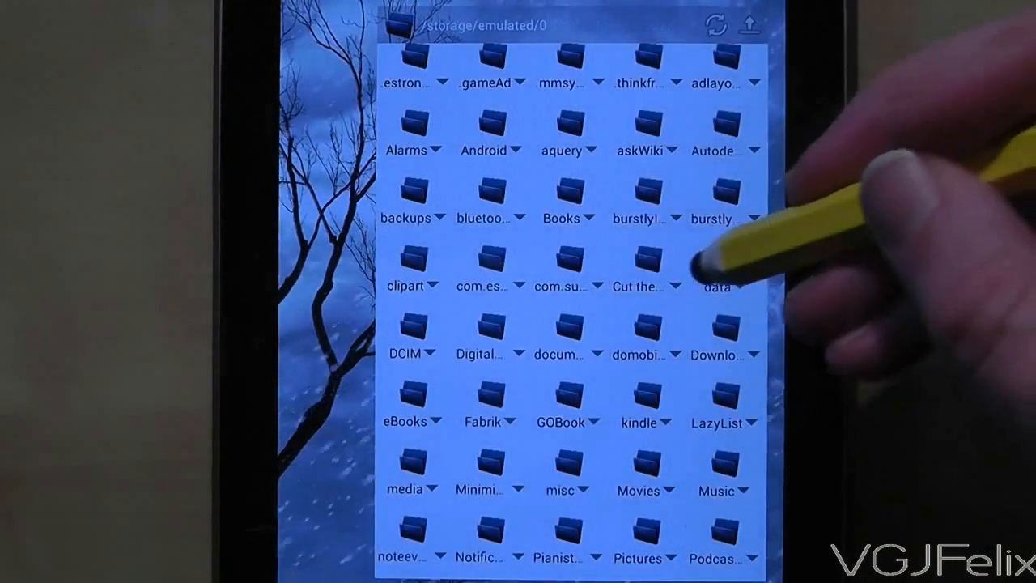
{"action": "left_click", "coordinate": [411, 344]}
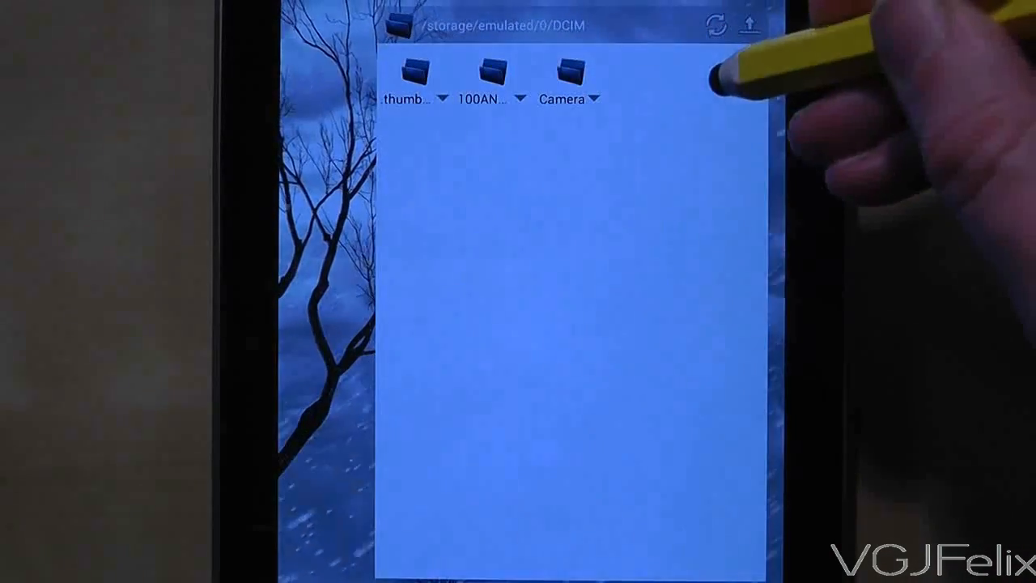
{"action": "left_click", "coordinate": [568, 69]}
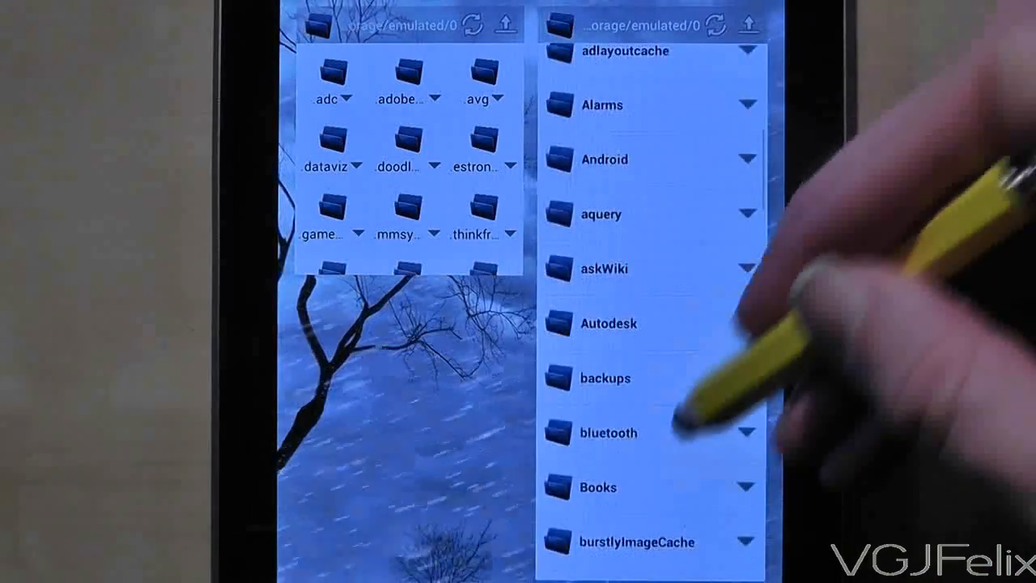
Scroll the list widget's storage folders from Android down to clipart
{"action": "scroll", "scroll_direction": "down", "scroll_amount": 3}
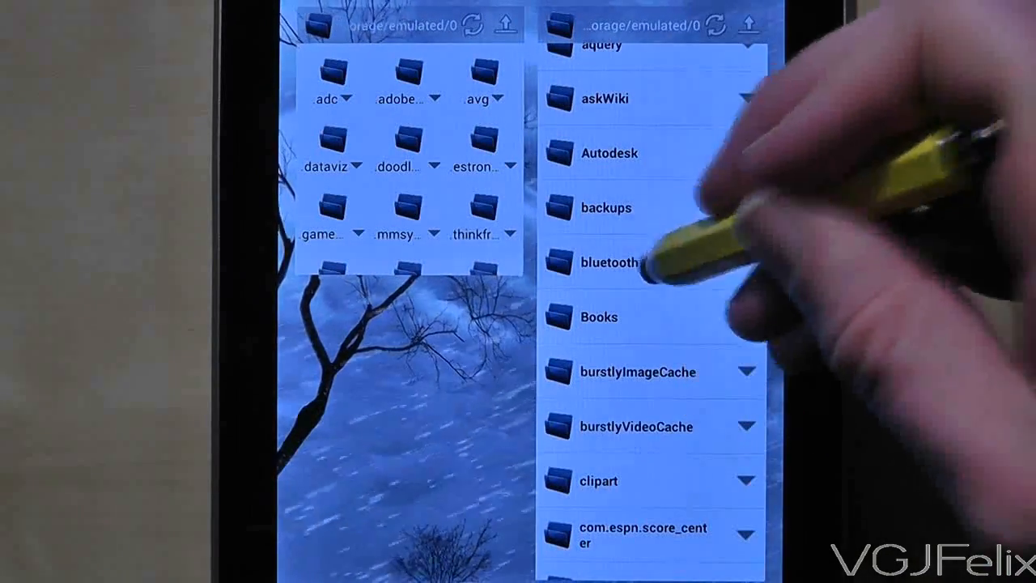
{"action": "left_click", "coordinate": [605, 264]}
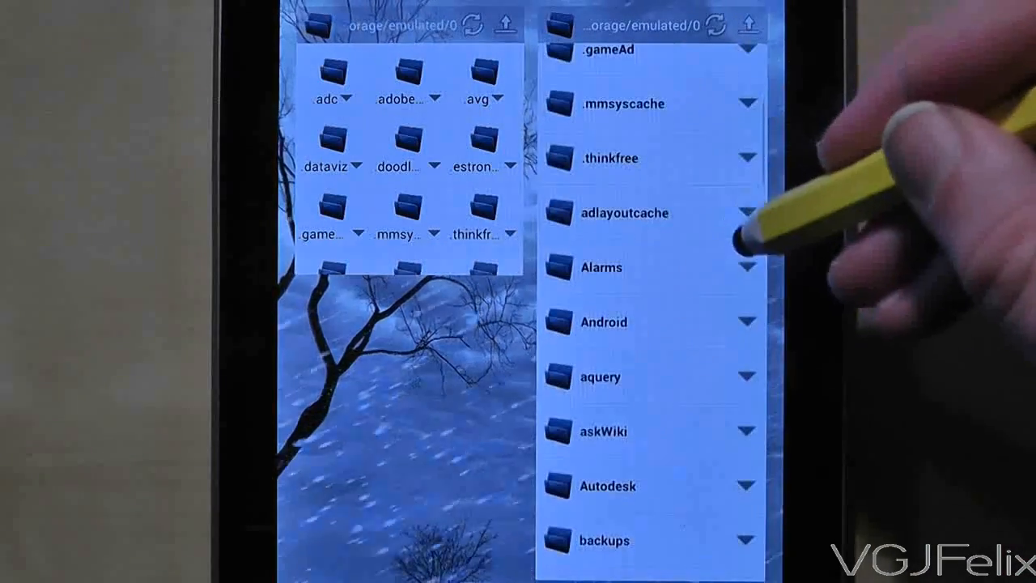
{"action": "scroll", "scroll_direction": "down", "scroll_amount": 3}
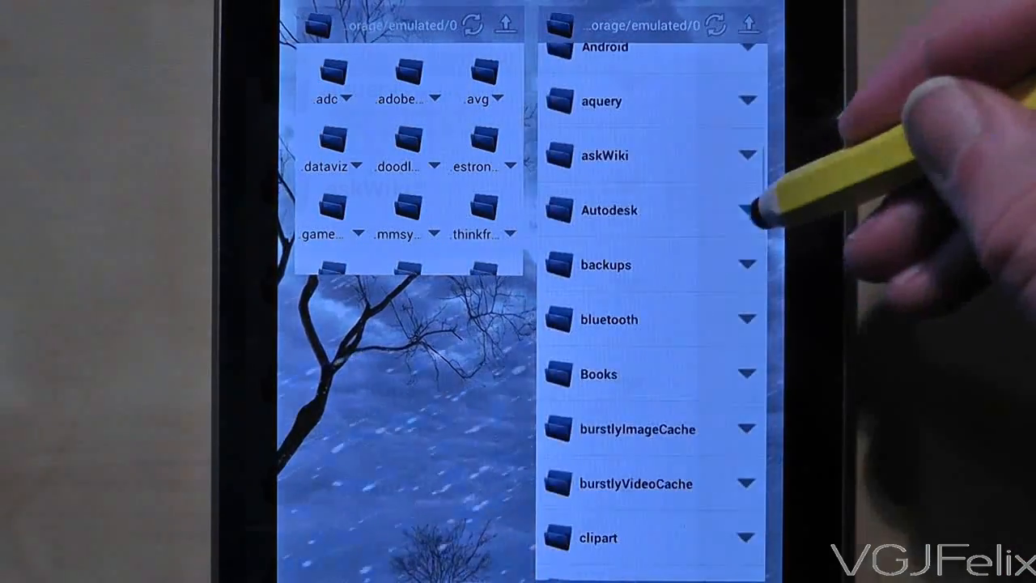